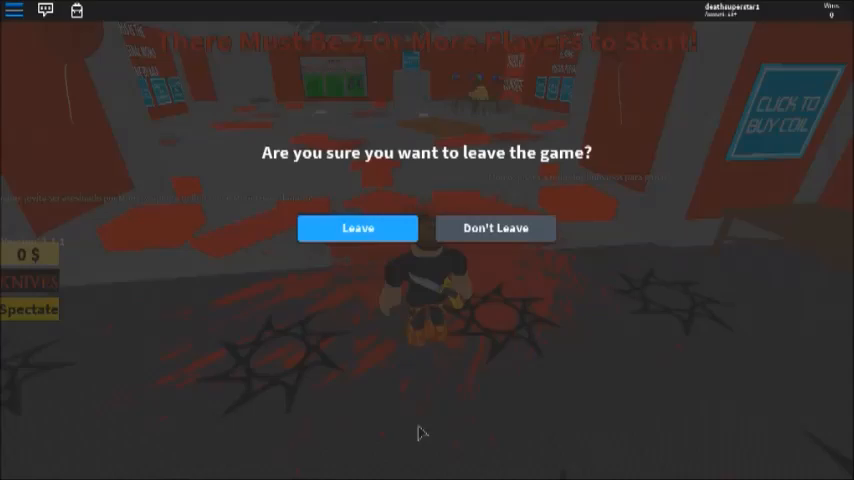
- Confirm leaving the current game server on the leave prompt
{"action": "left_click", "coordinate": [496, 228]}
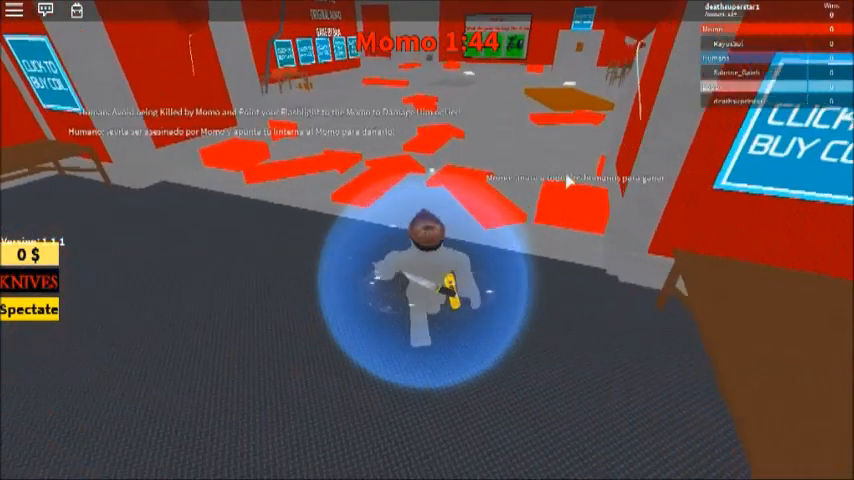